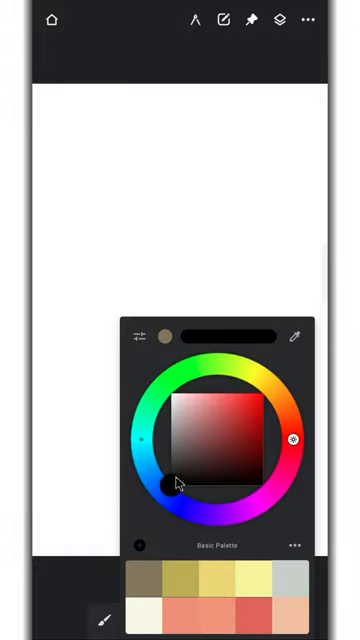
Step: Draw a black square outline and rotate it to a tilted angle with Transform
left_click(140, 308)
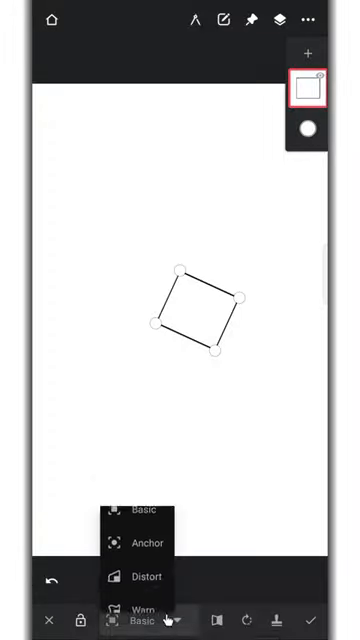
left_click(148, 548)
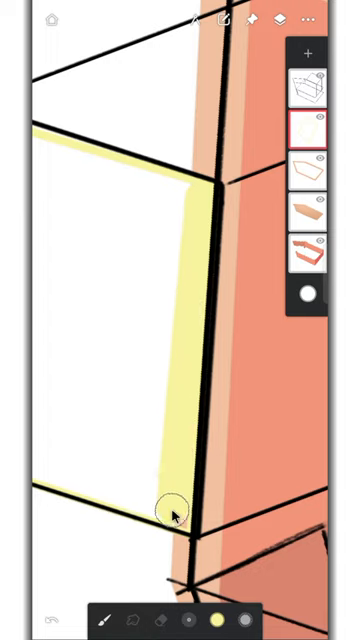
Step: Fill the cabin face pale yellow above the salmon hull on a new layer
left_click(310, 90)
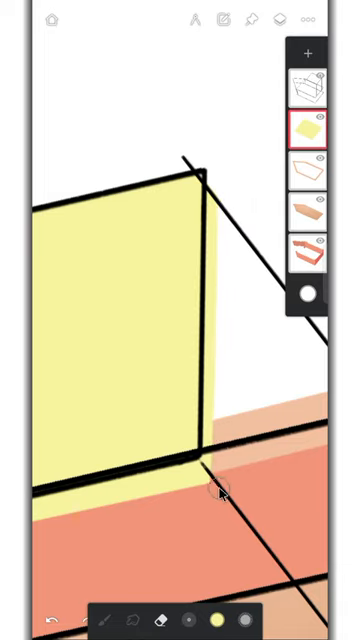
mouse_move(228, 224)
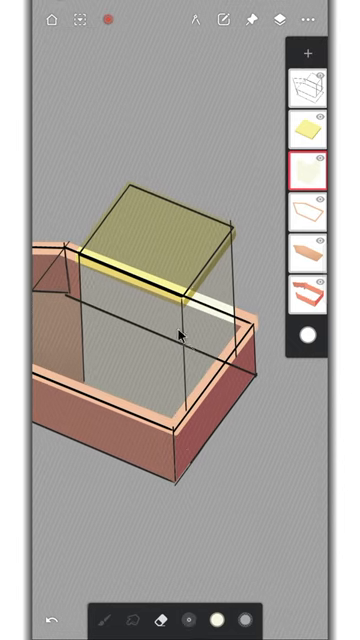
Step: Fill the background layer grey behind the boat
left_click(50, 610)
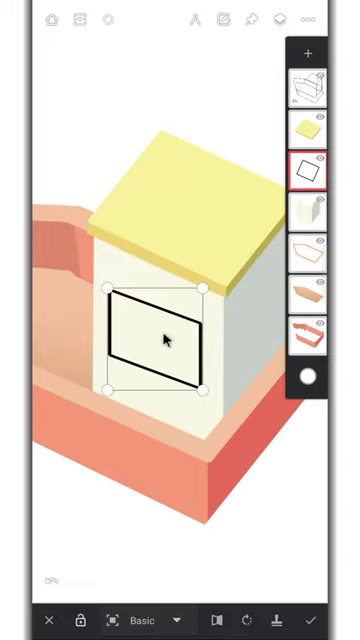
Step: Place a dark rectangular window on the cabin's front face and adjust it with Transform
left_click(150, 620)
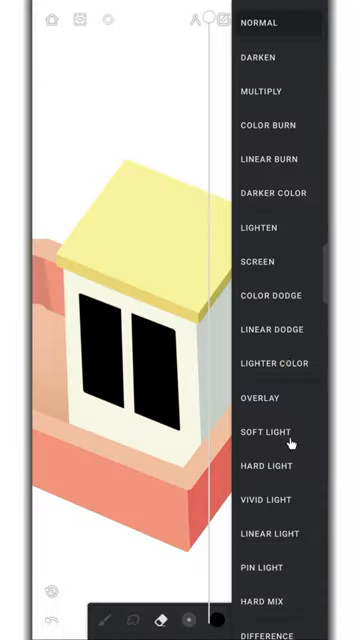
Step: Set the shading layer's blend mode to Soft Light
scroll("down", 3)
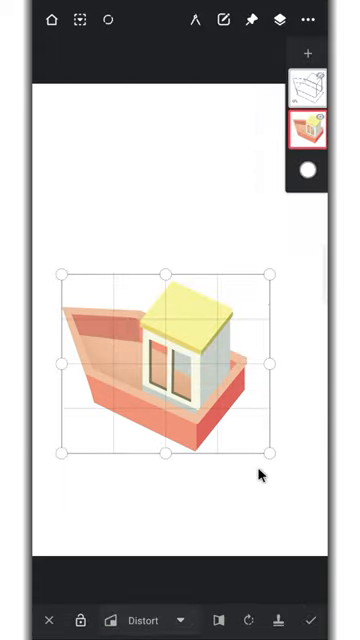
Step: Scale the boat down with Basic transform and place it in the upper left
left_click(148, 592)
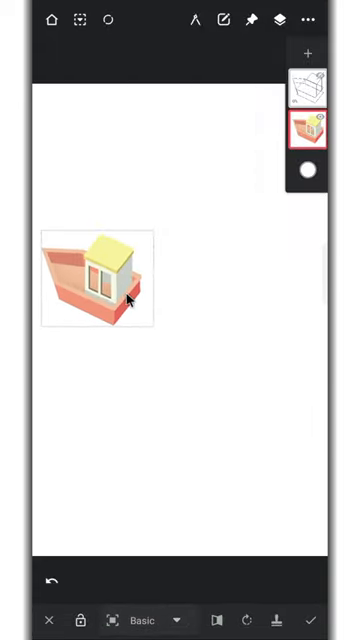
left_click(96, 284)
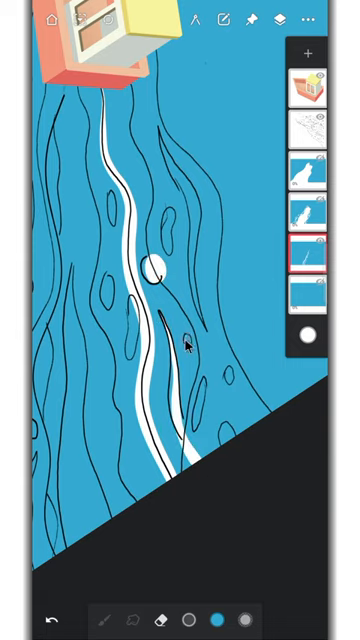
Step: Draw black wave contour lines trailing from the boat down the blue sea
left_click(190, 364)
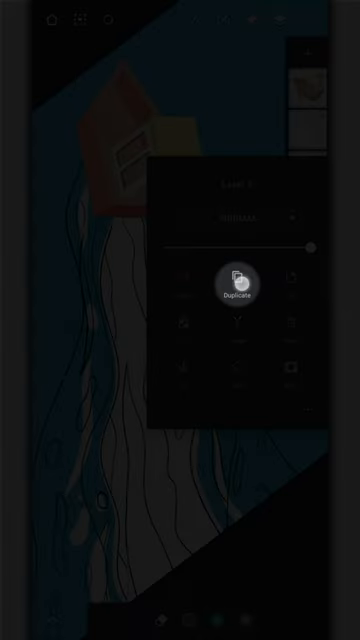
left_click(236, 284)
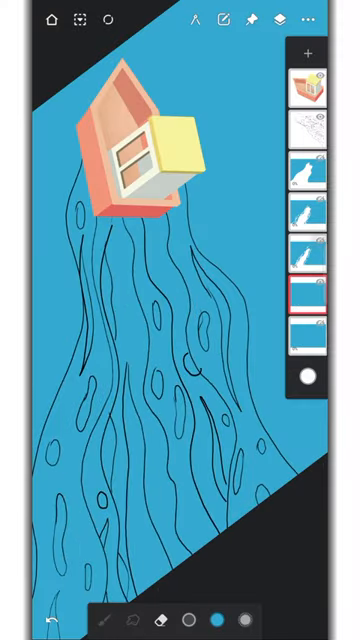
scroll("up", 3)
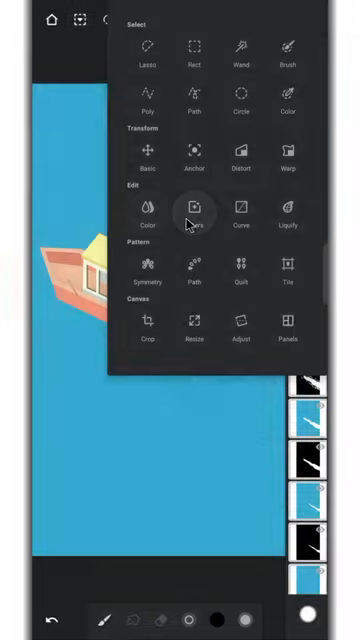
Step: Darken the wave layers with Color adjustment so they read as stacked shadows
left_click(194, 210)
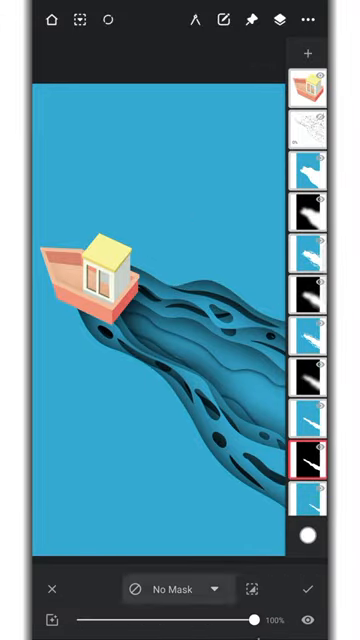
left_click(316, 570)
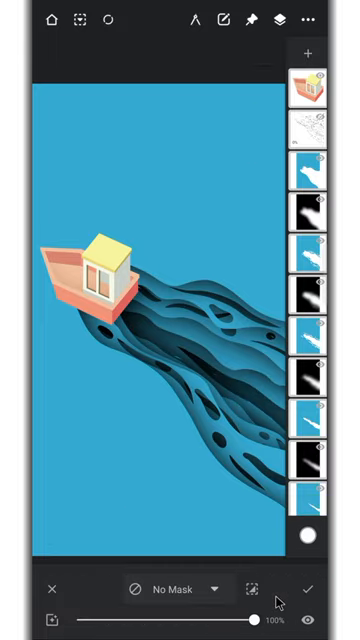
Step: Set the background layer colour to cream instead of blue
left_click(312, 540)
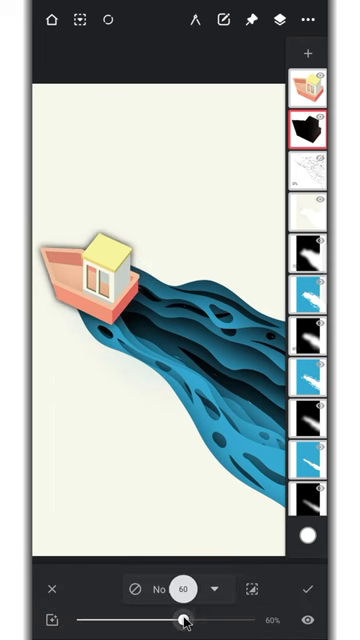
Step: Lower the dark shadow layer's opacity so it blends softly under the waves
left_click_drag(180, 592, 192, 592)
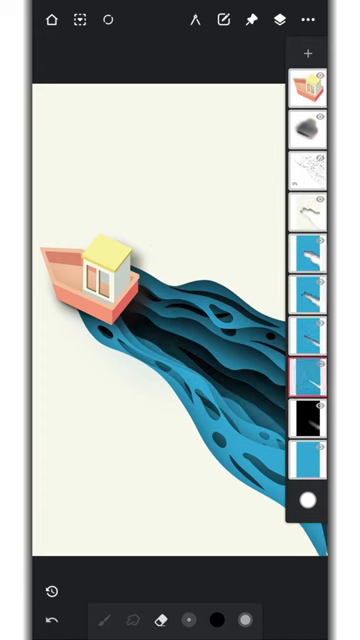
Step: Merge the separate wave layers into a single waves layer in the Layers panel
left_click(312, 210)
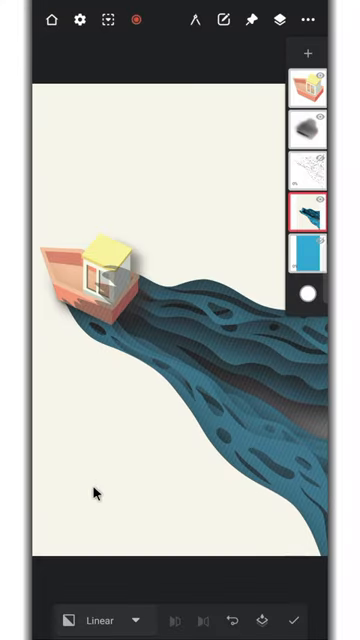
Step: Drag a linear gradient fill across the merged waves for a soft tonal highlight
left_click(276, 20)
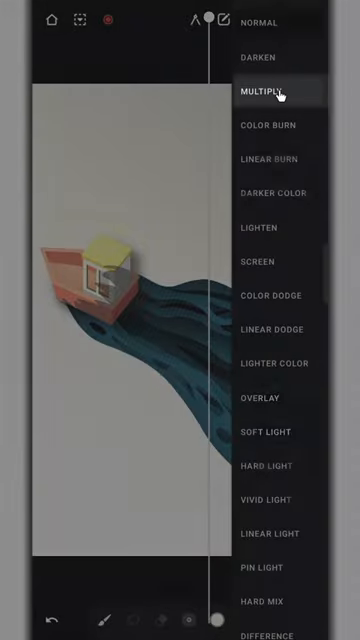
Step: Set the wave gradient layer's blend mode to Multiply to deepen the blues
left_click(264, 92)
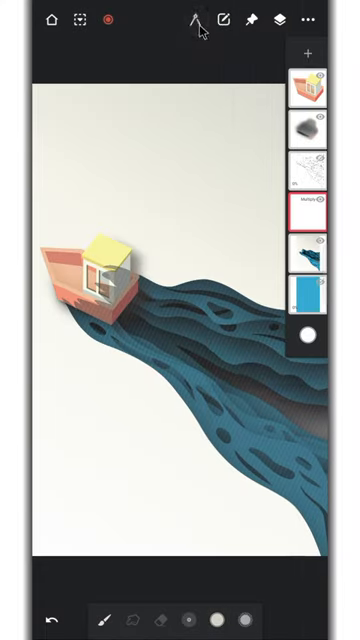